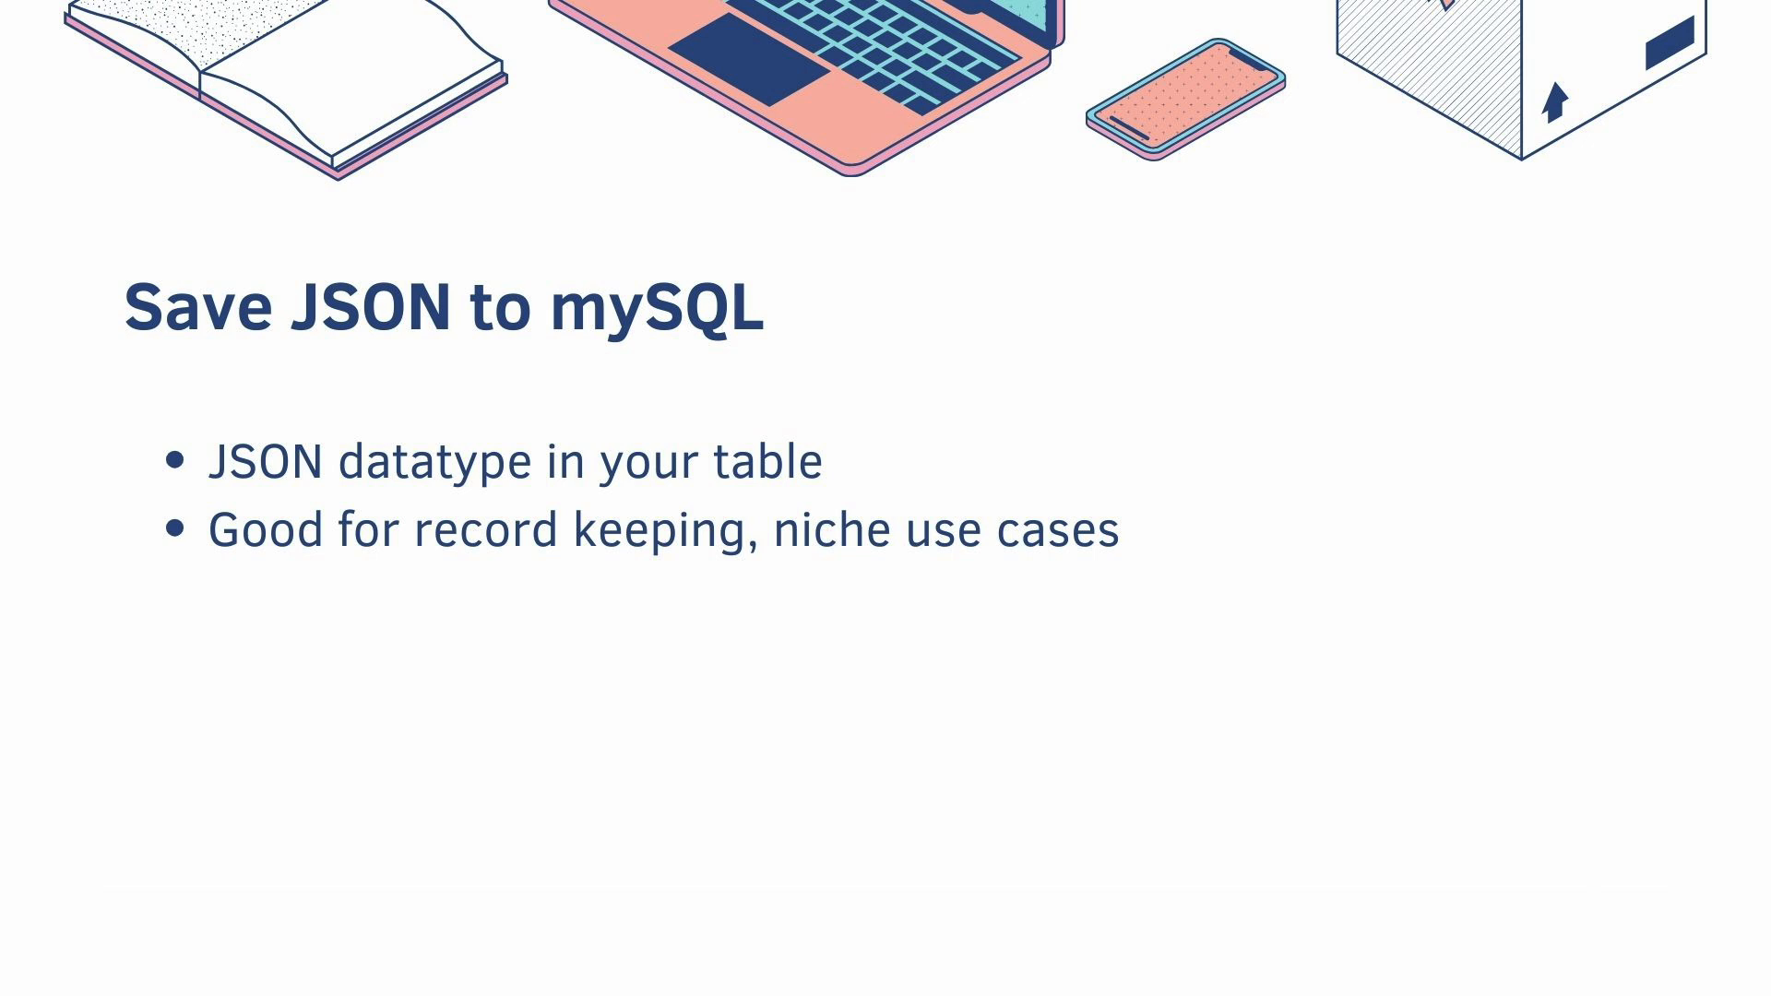
Step: Advance the presentation past the table-generation slide to the Versioning slide on API endpoints
key(Right)
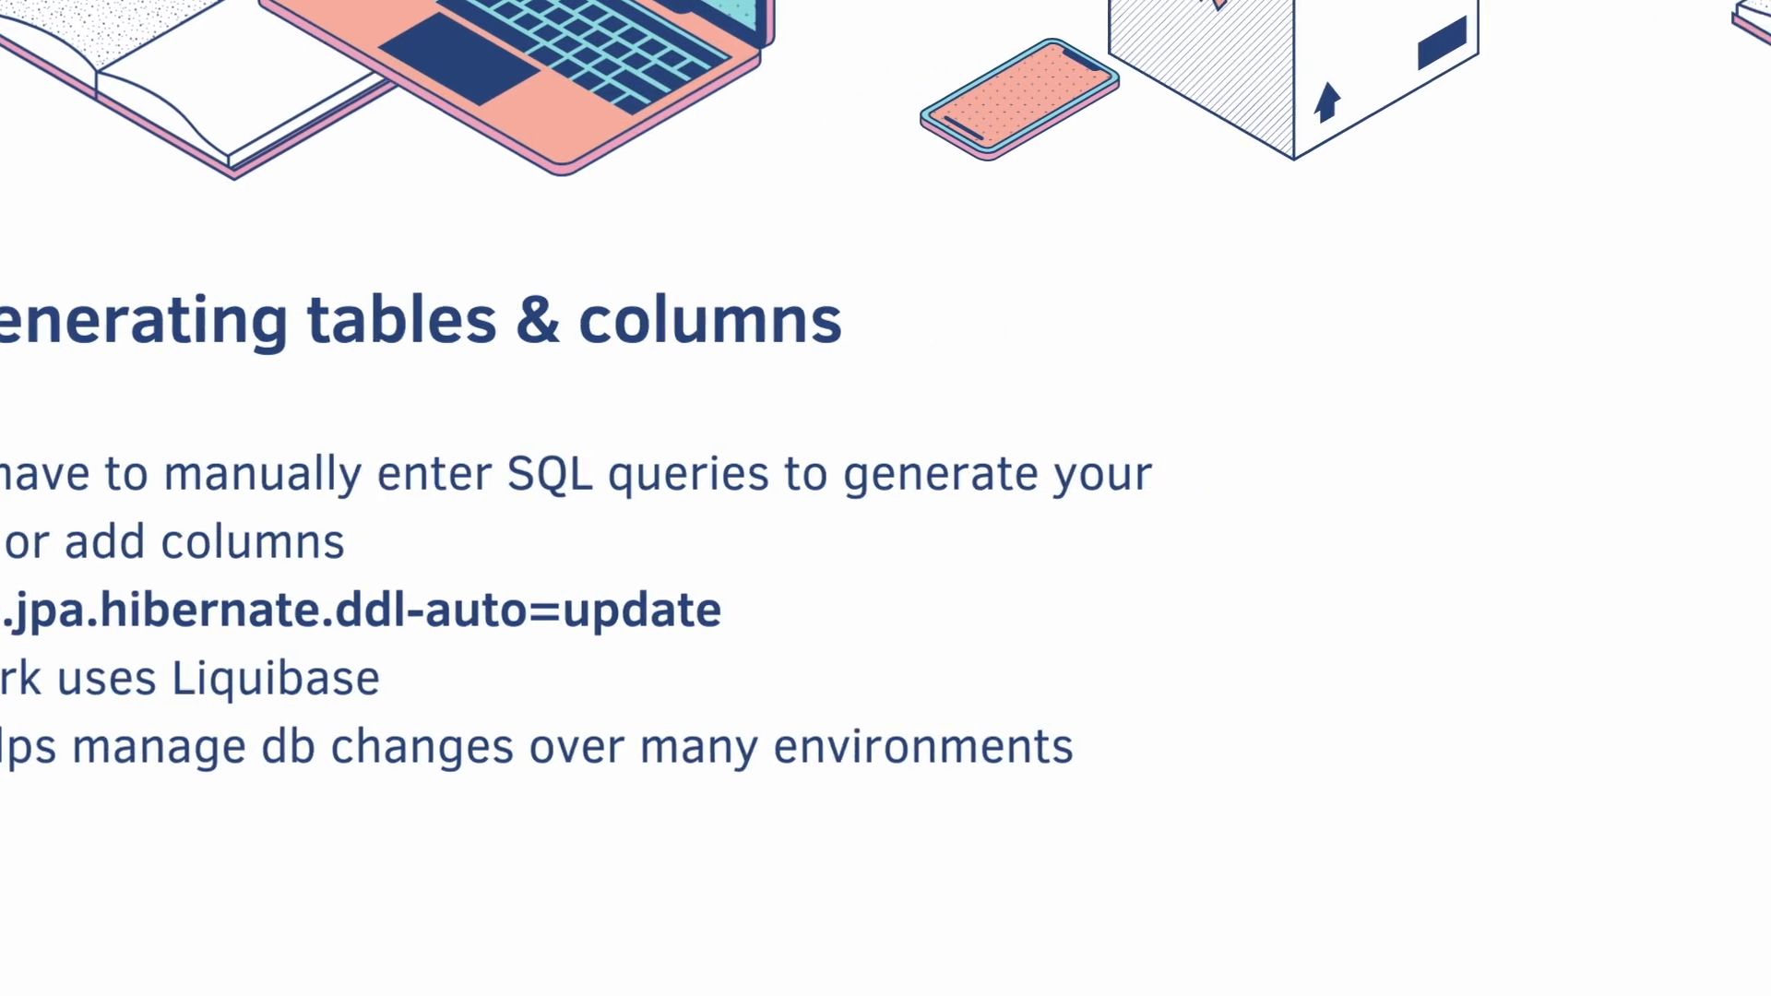
key(Right)
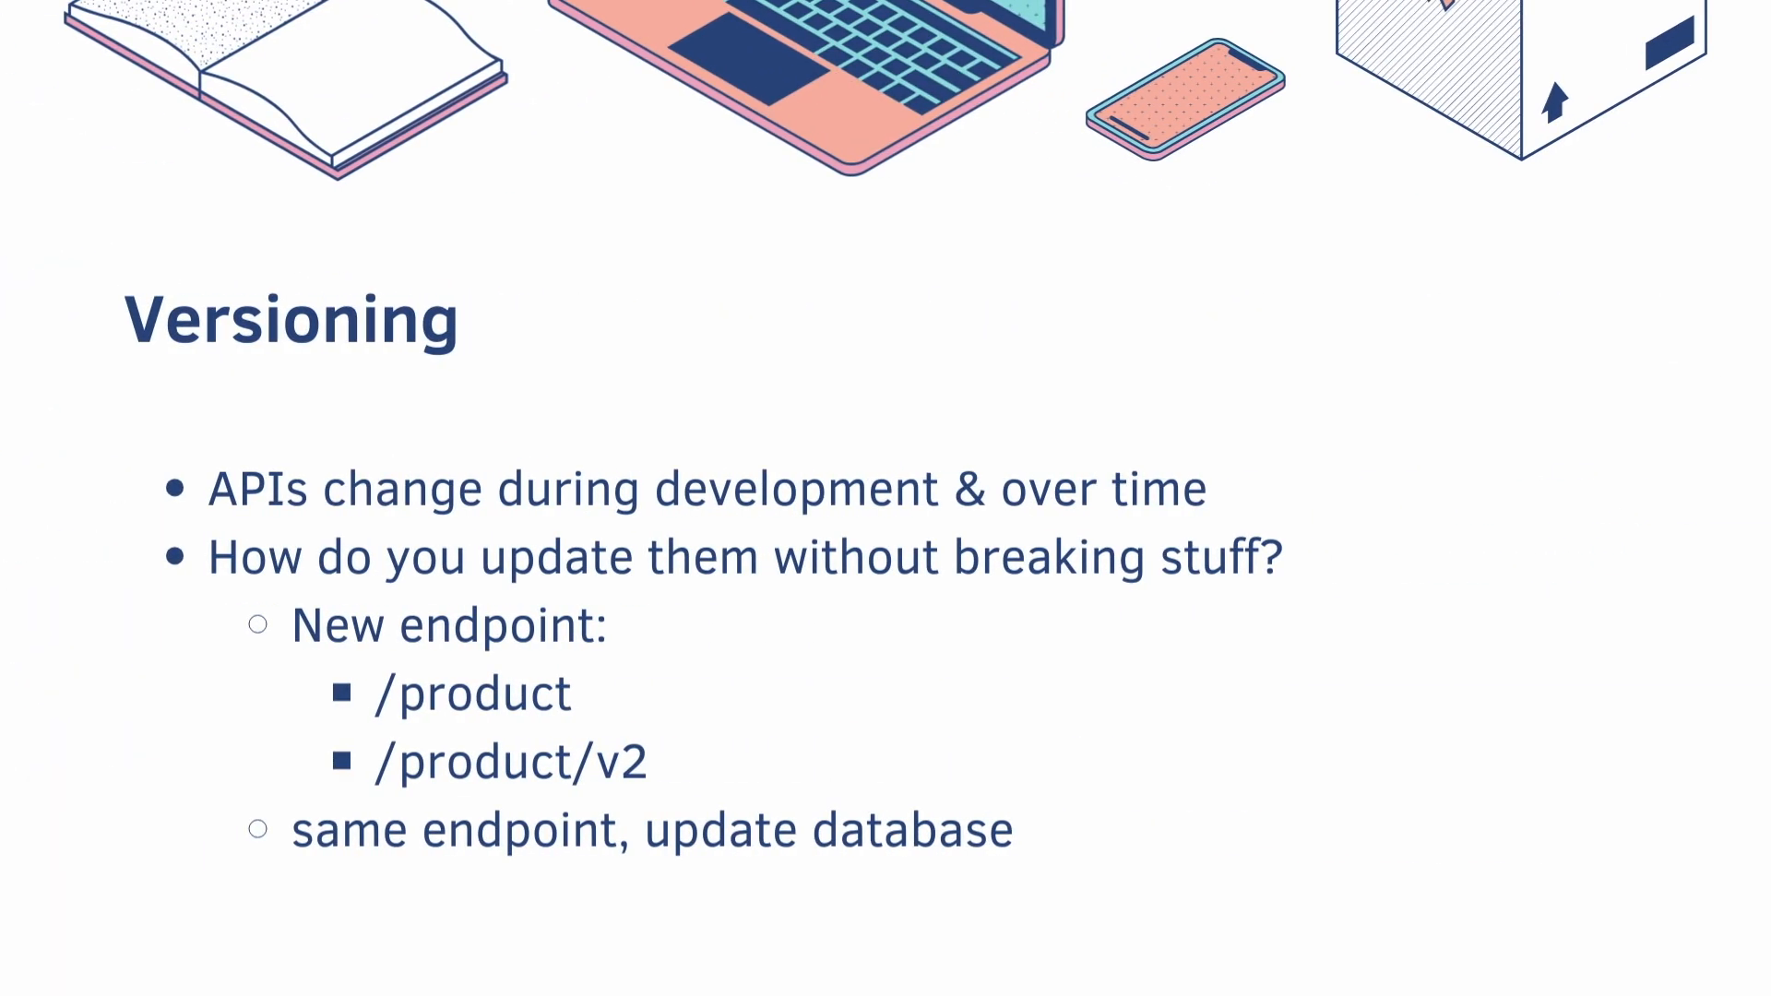